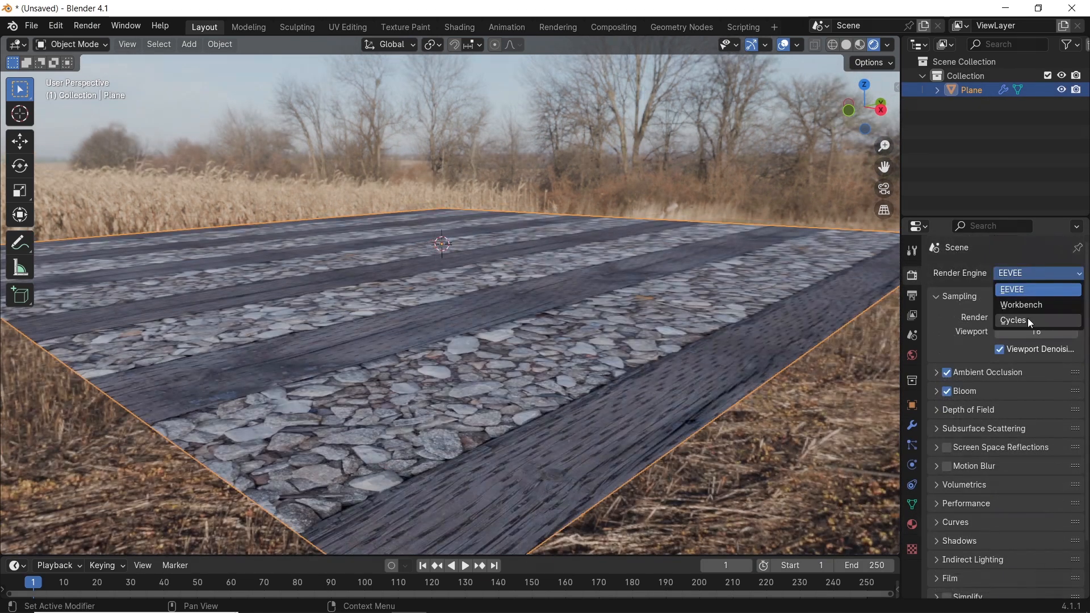
Switch the render engine from EEVEE to Cycles
click(1013, 320)
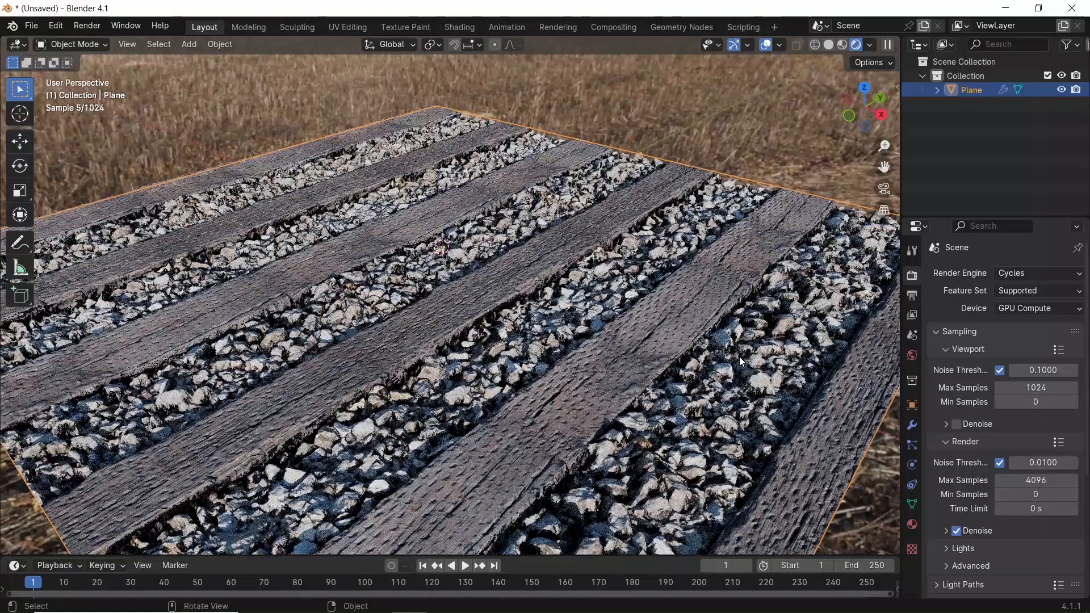
click(1036, 273)
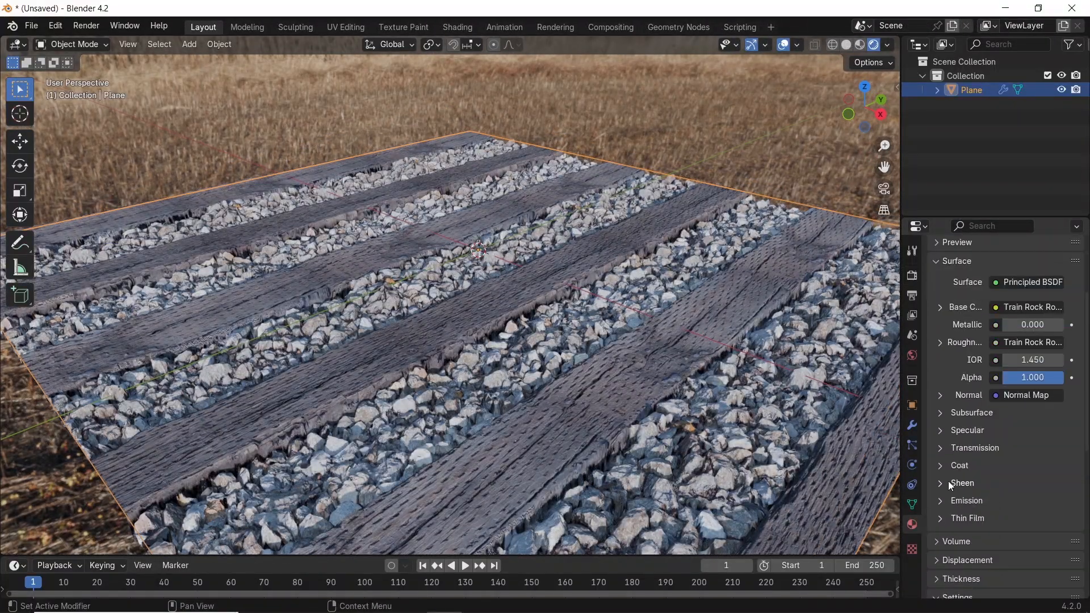
Scroll to the plane material's Settings and open the Displacement method dropdown
scroll(down, 3)
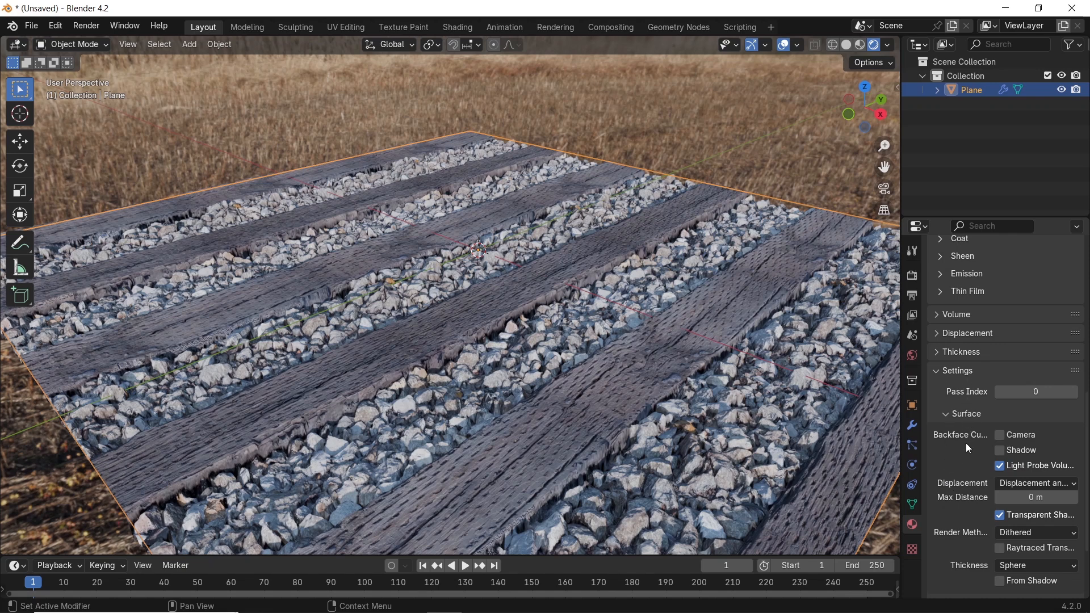
click(1034, 483)
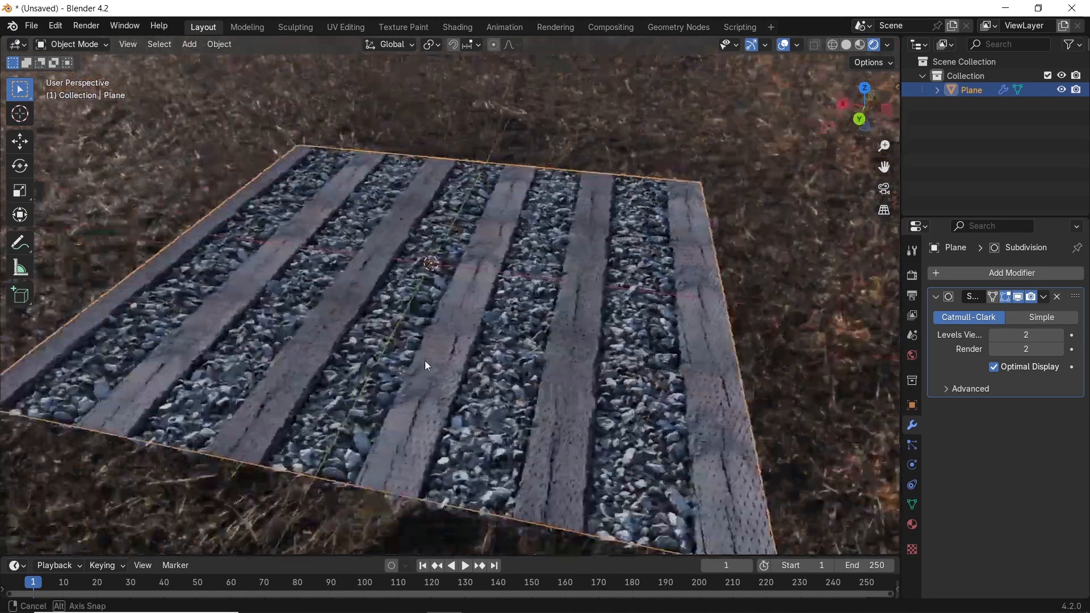
Orbit the viewport to inspect the displaced planks and gravel strips
drag(425, 365, 486, 339)
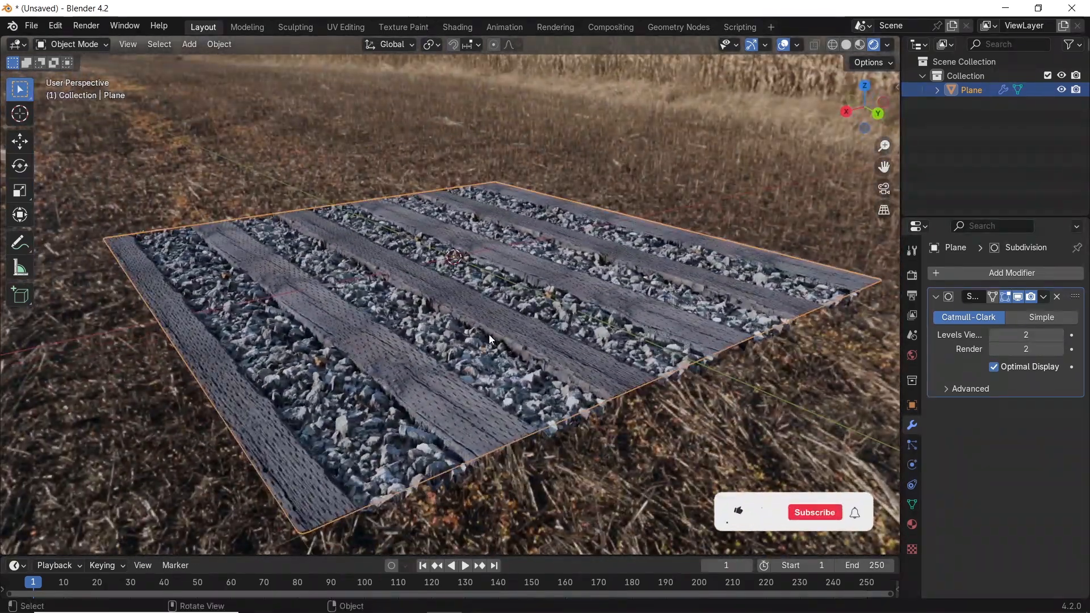